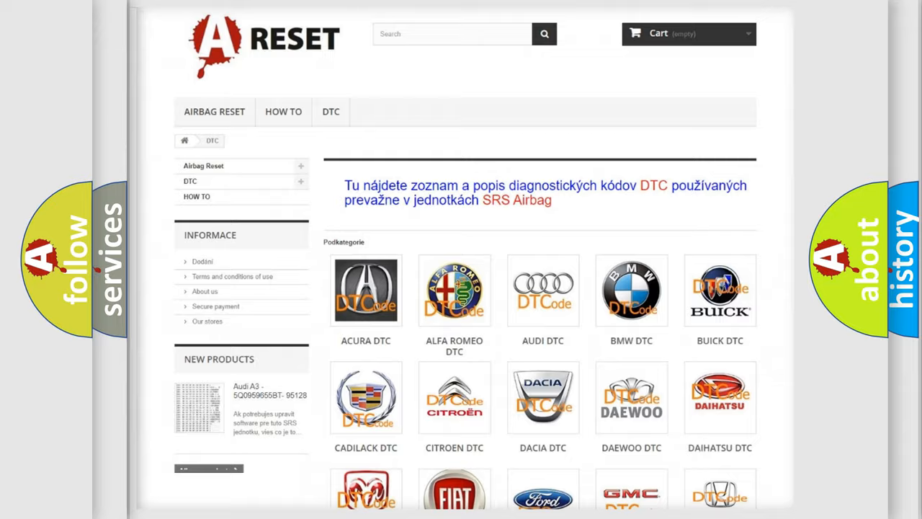
pyautogui.scroll(-3)
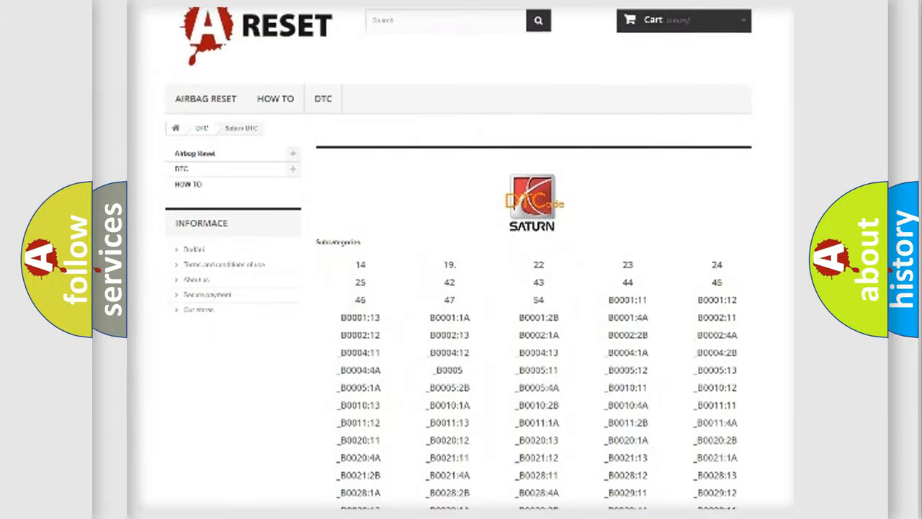
pyautogui.scroll(-3)
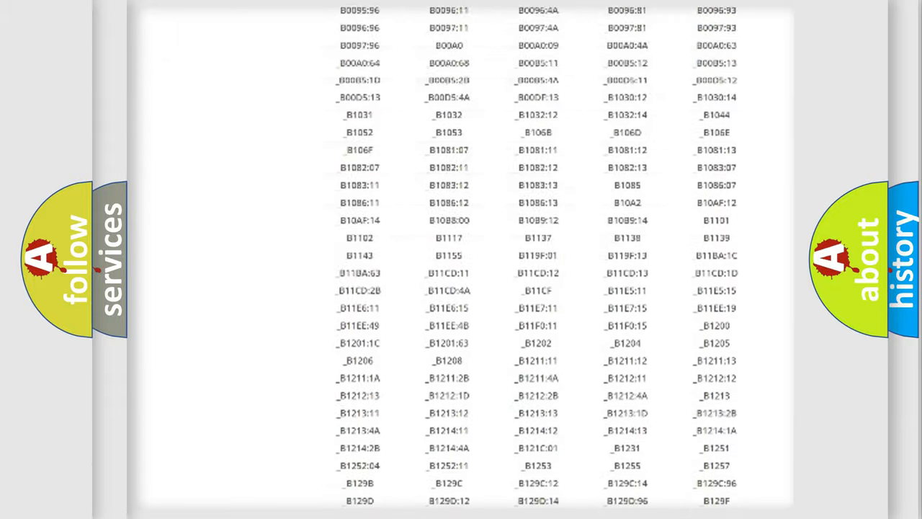
pyautogui.scroll(3)
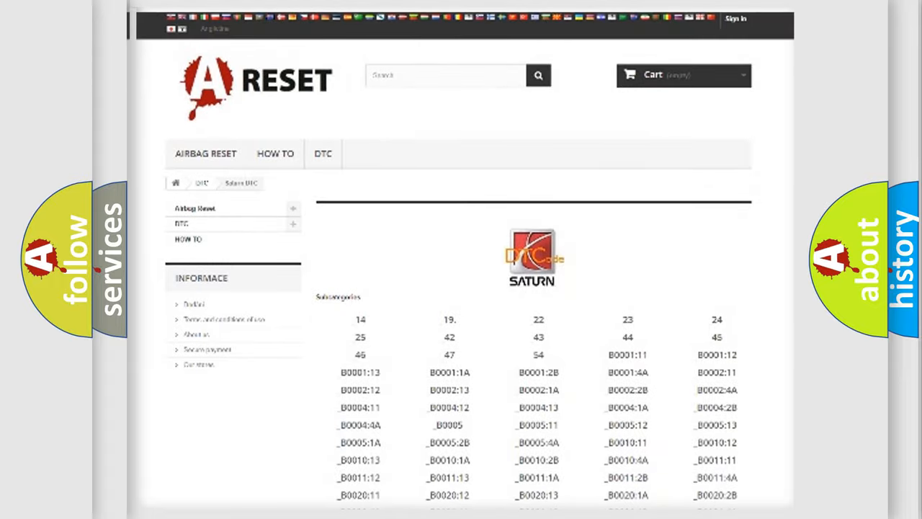